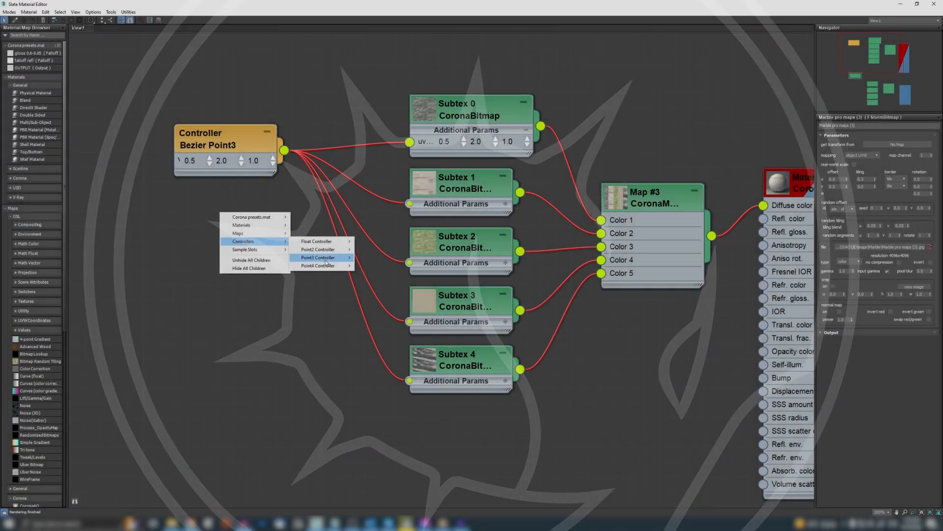
- Wire a Bezier Point3 controller to drive the bitmap tiling, then close the Slate editor
left_click(317, 265)
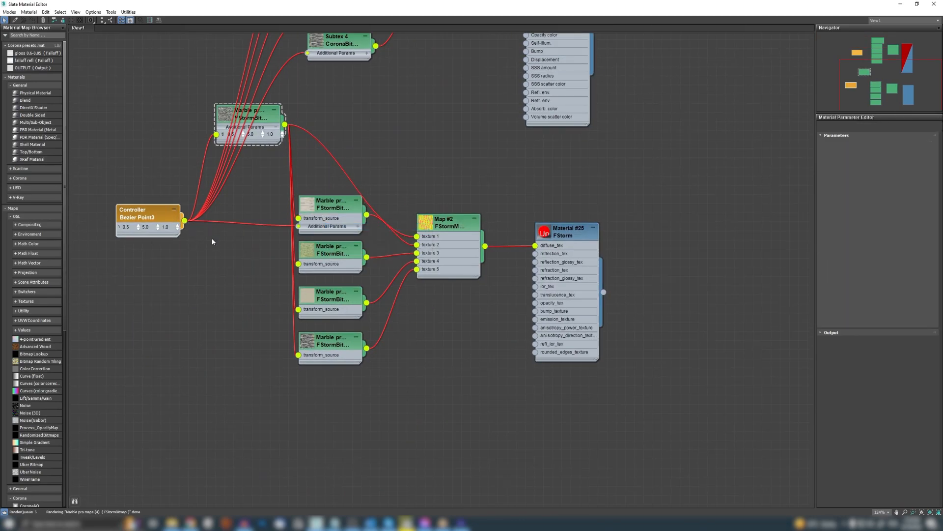
left_click(330, 253)
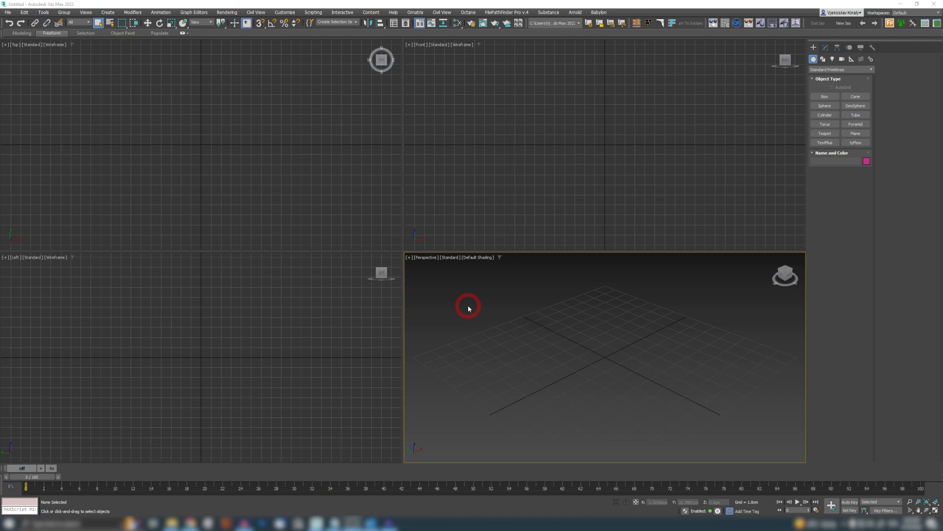
mouse_move(578, 200)
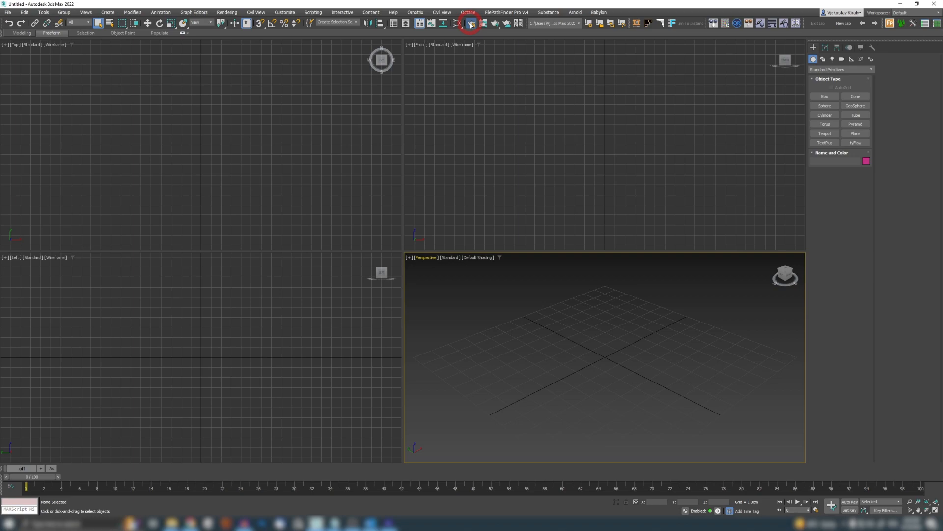
- Bring up Render Setup to change the renderer from Arnold to FStormRender
left_click(472, 23)
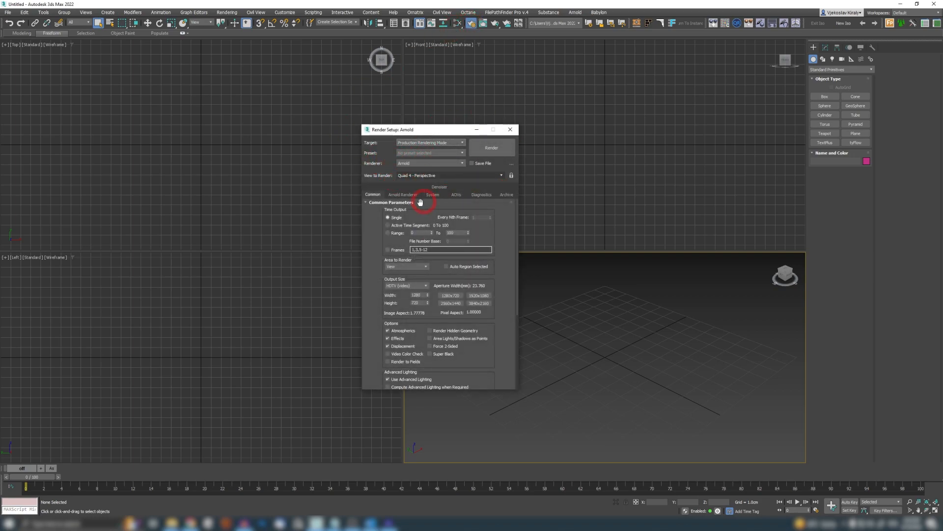
mouse_move(515, 279)
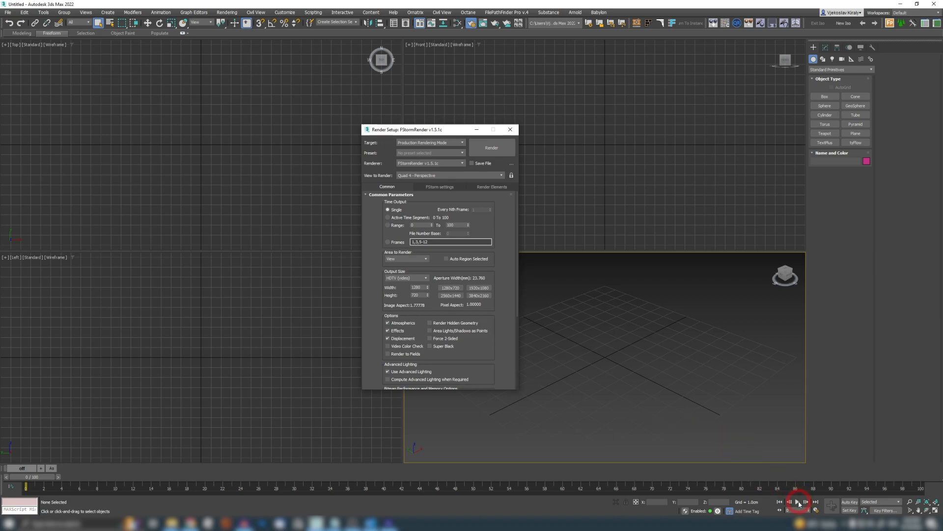
- Set the animation time to PAL frame rate with an end time of 200 frames
left_click(827, 503)
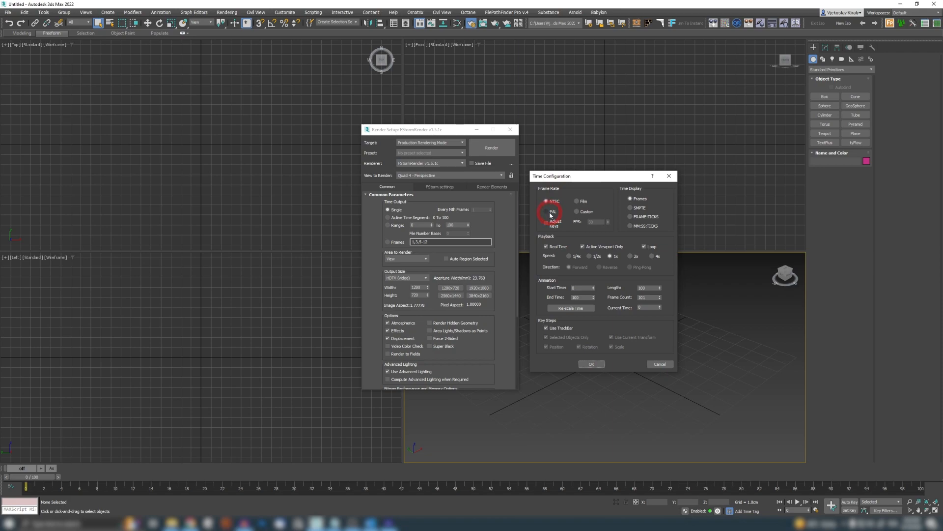
left_click(547, 211)
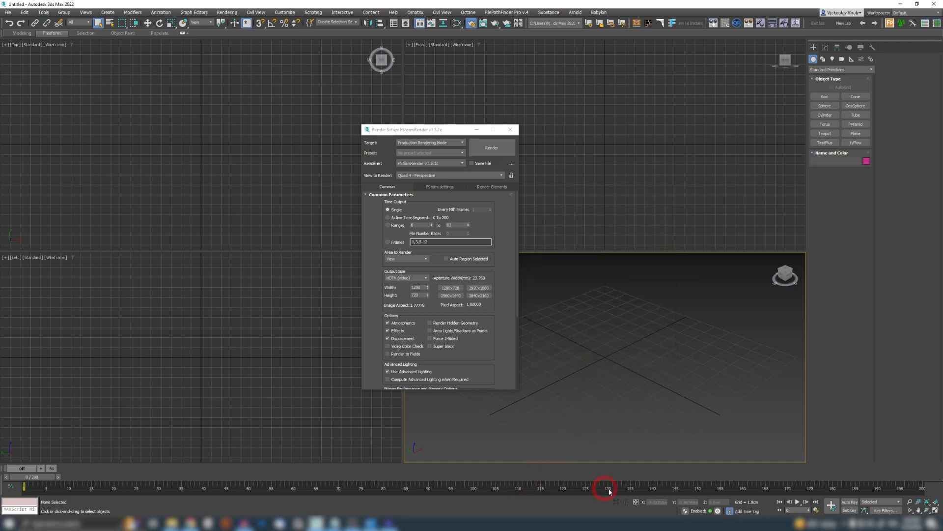
left_click(439, 187)
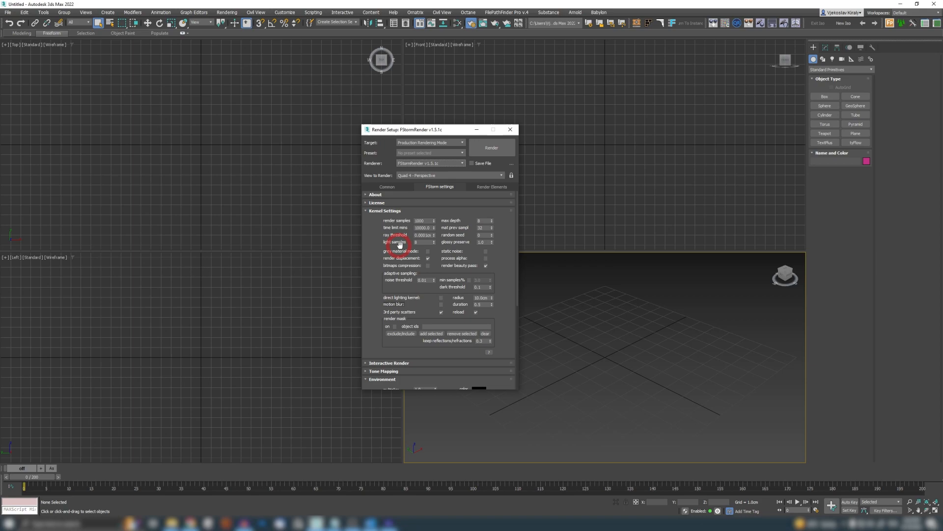
- Adjust the FStorm kernel settings, including the light samples count
left_click(423, 242)
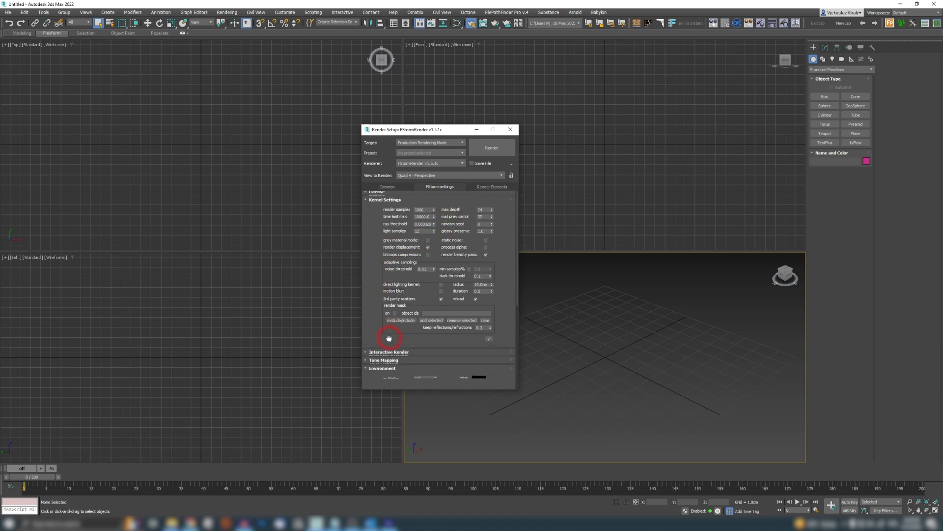
scroll("down", 3)
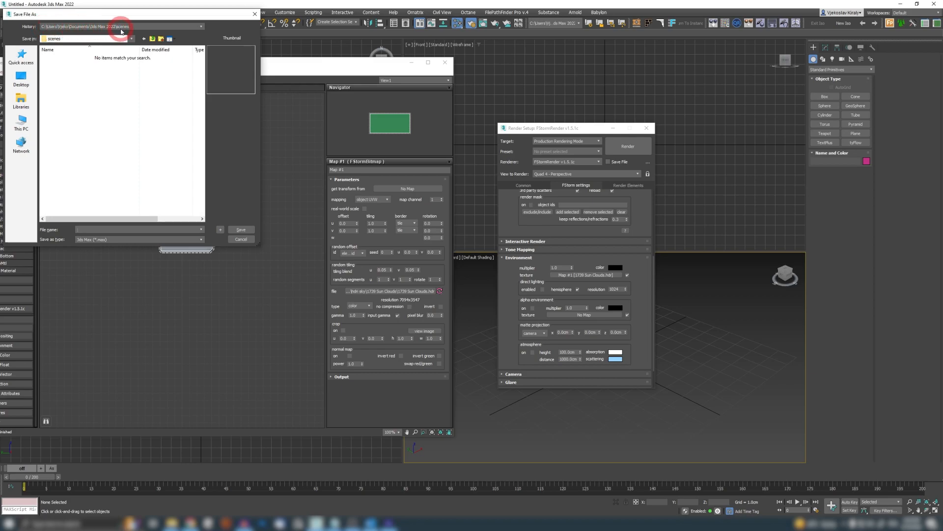
- Save the scene as maxstart.max in the scenes folder and start a new 3ds Max session
left_click(88, 230)
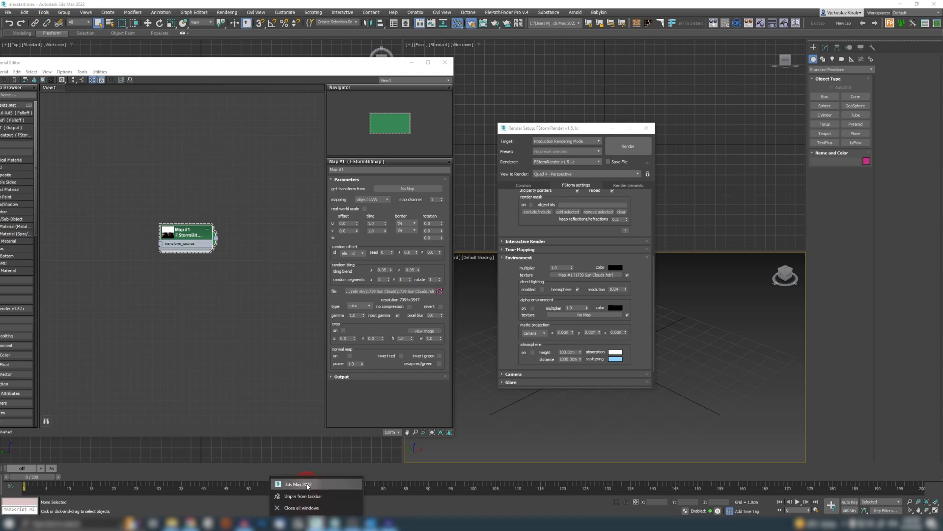
left_click(300, 507)
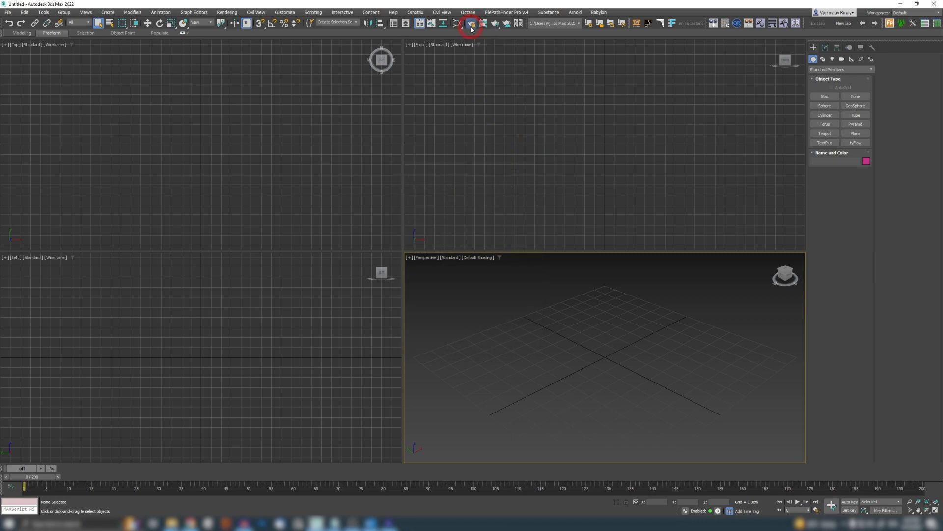
- Check in Render Setup that the new scene already uses the FStorm renderer preset
left_click(476, 24)
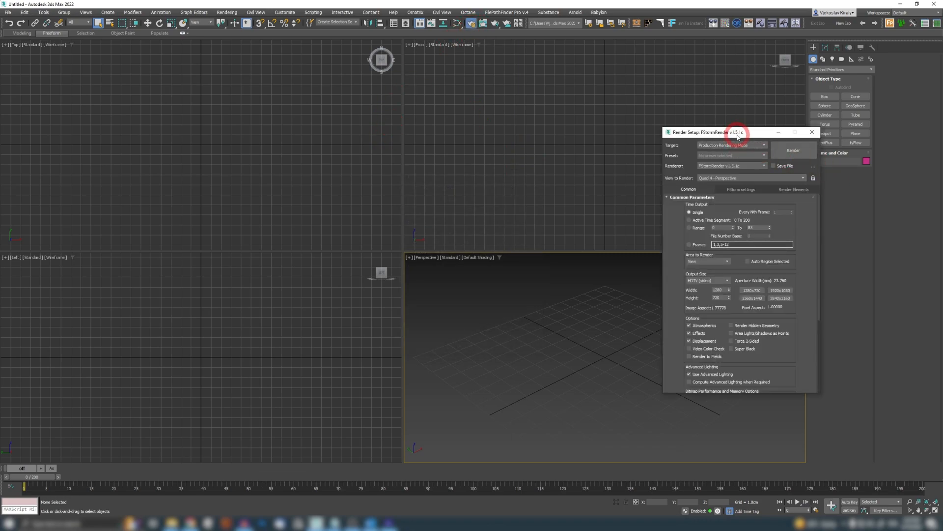
left_click(513, 188)
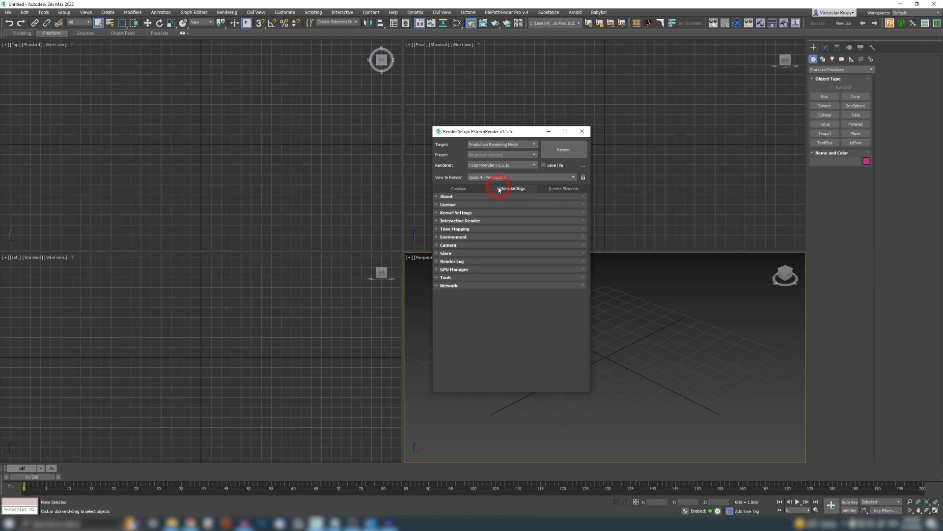
left_click(454, 237)
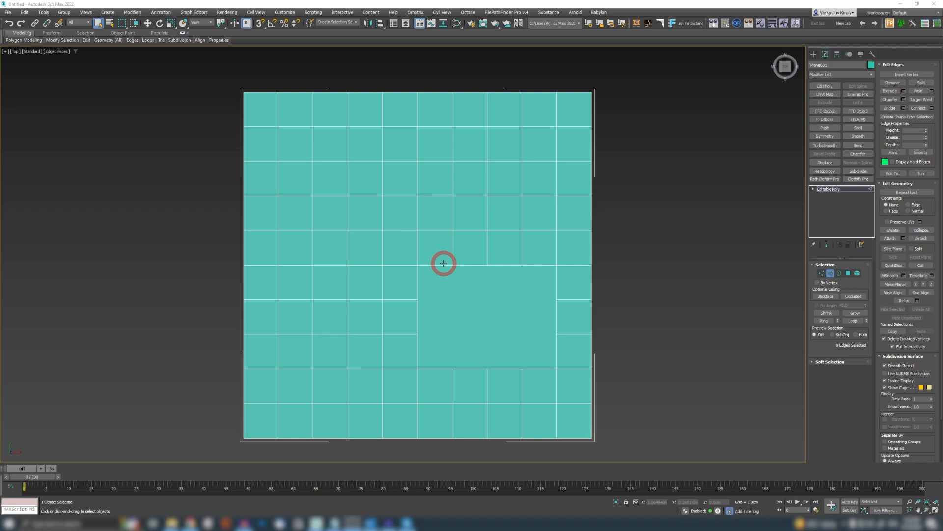
mouse_move(438, 233)
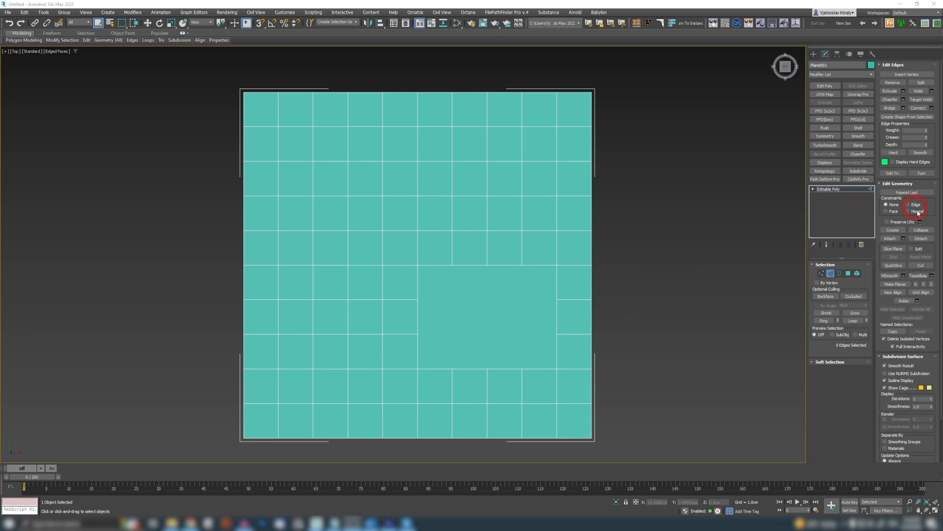
- Paint Connect edges on the plane constrained to existing edges, then undo the strokes
left_click(919, 265)
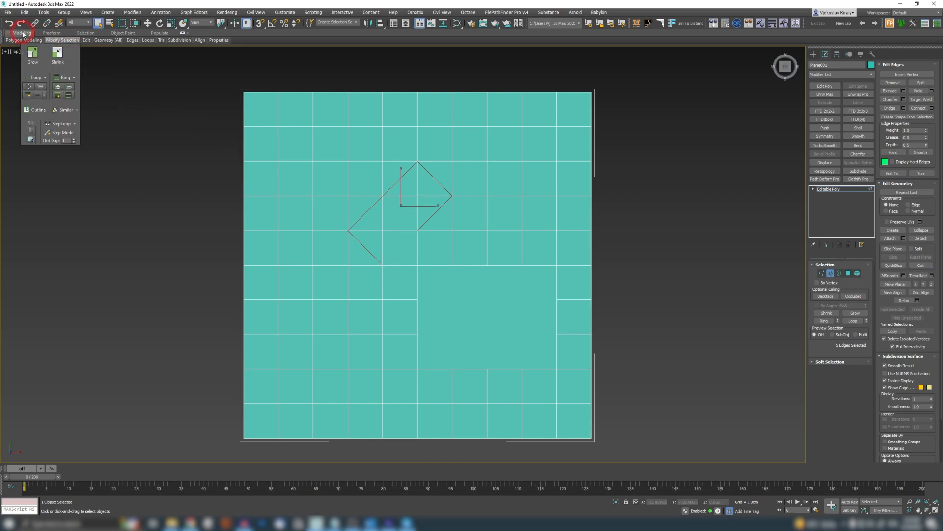
left_click(87, 40)
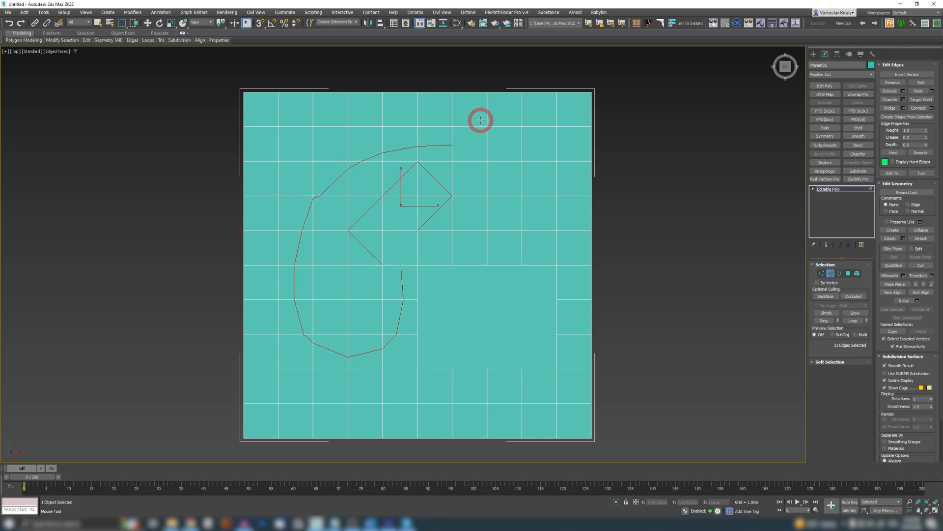
mouse_move(485, 122)
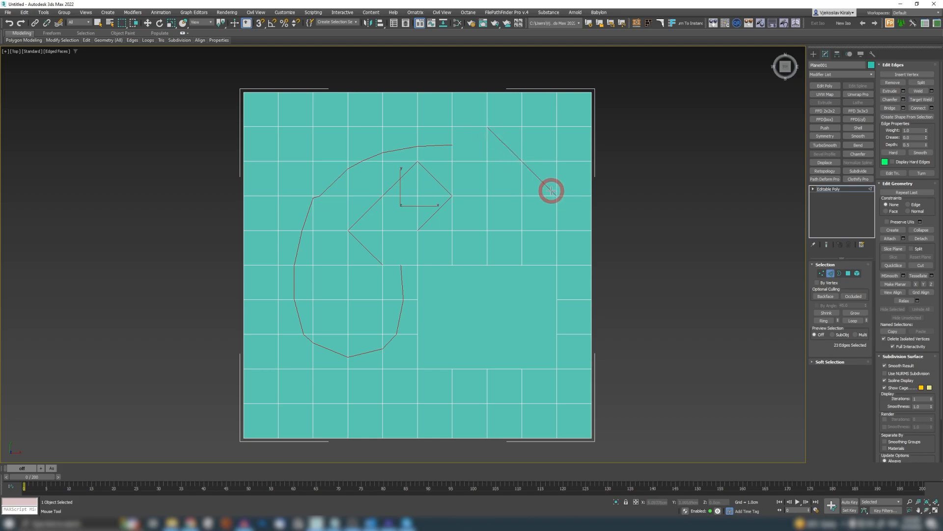
mouse_move(555, 193)
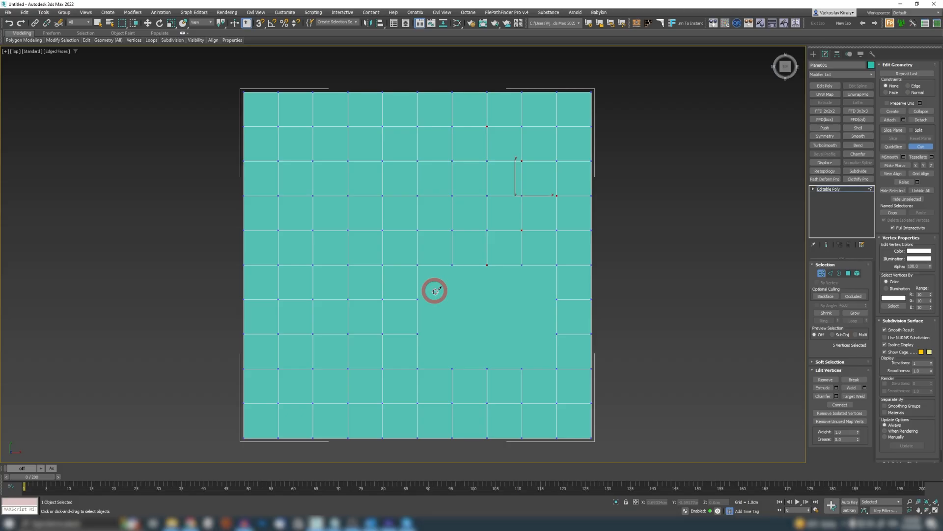
right_click(434, 290)
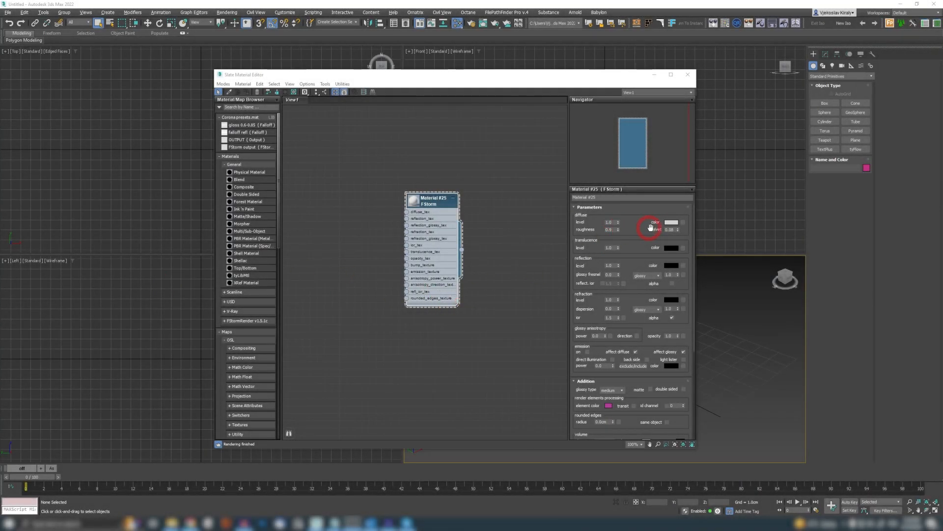
- View the default diffuse Color Selector for the FStorm material and close it
left_click(673, 222)
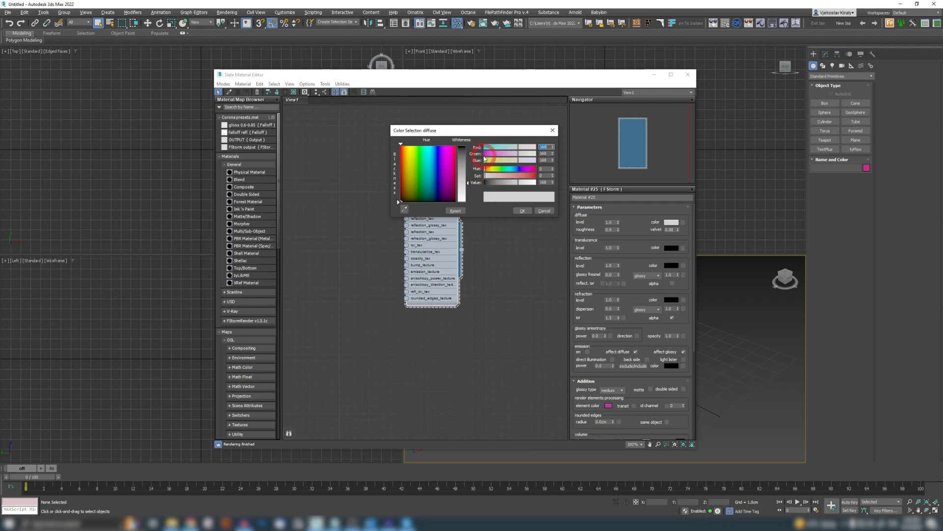
left_click(523, 210)
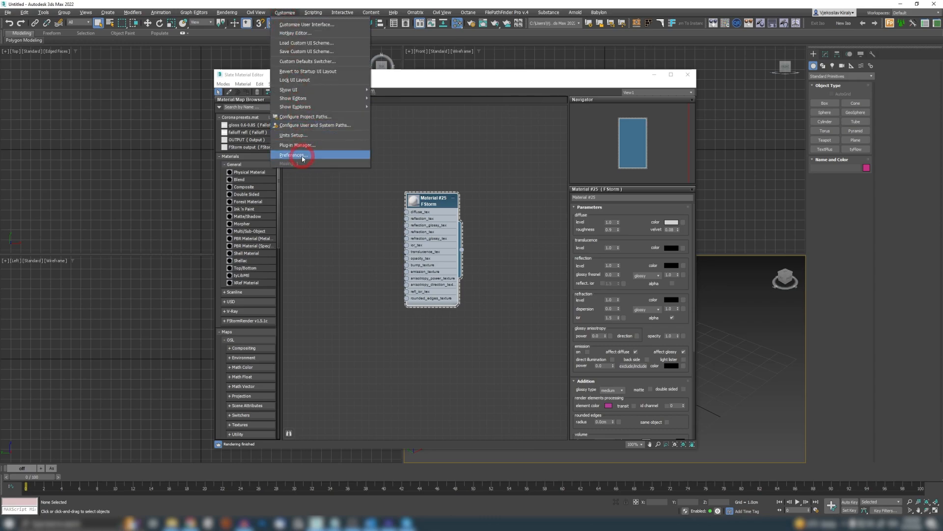
- Switch the Color Selector preference to the Corona picker and apply it
left_click(291, 155)
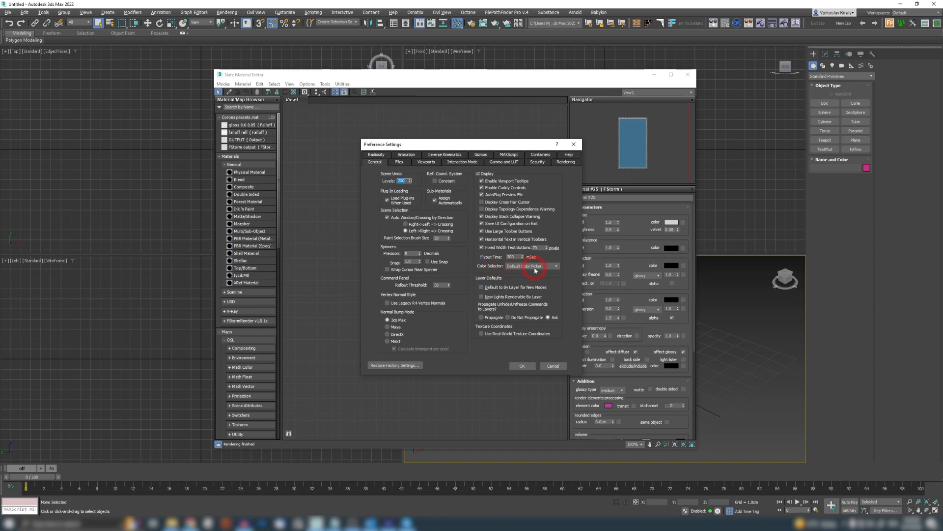
left_click(559, 265)
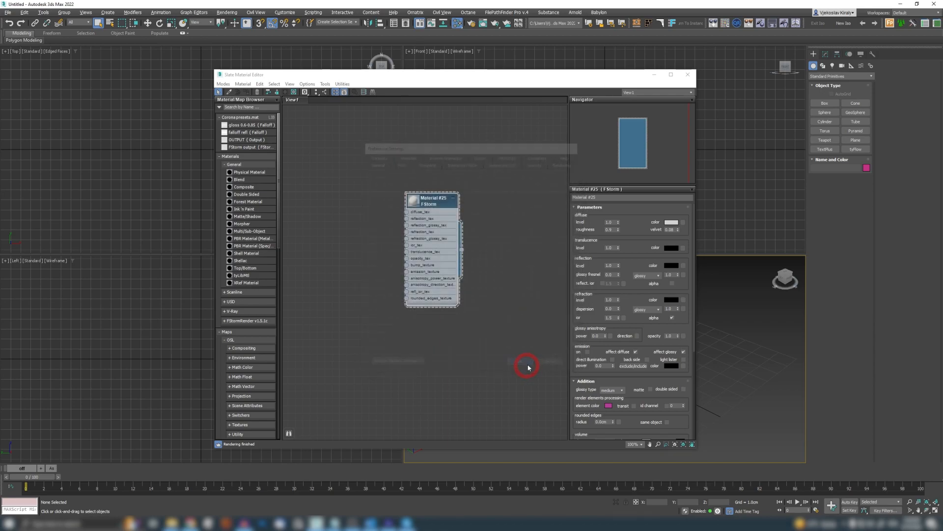
left_click(672, 222)
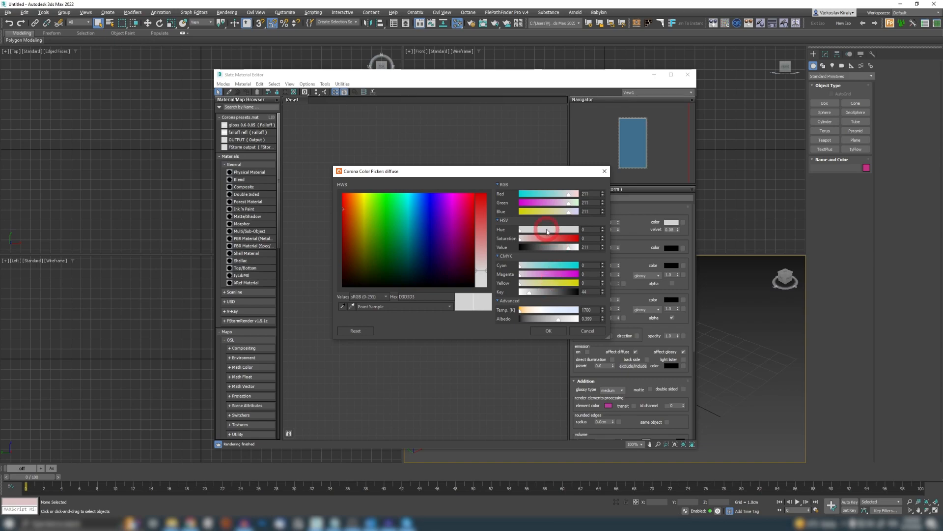
mouse_move(527, 295)
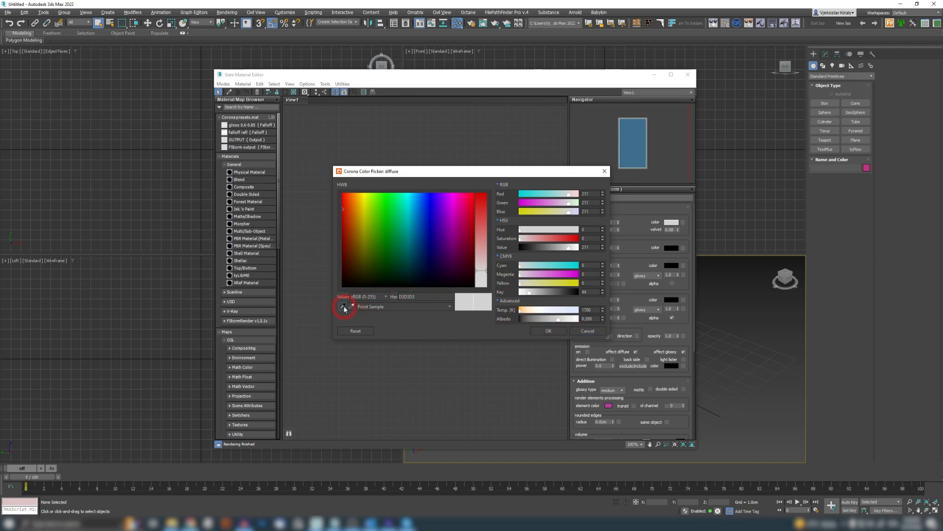
mouse_move(344, 308)
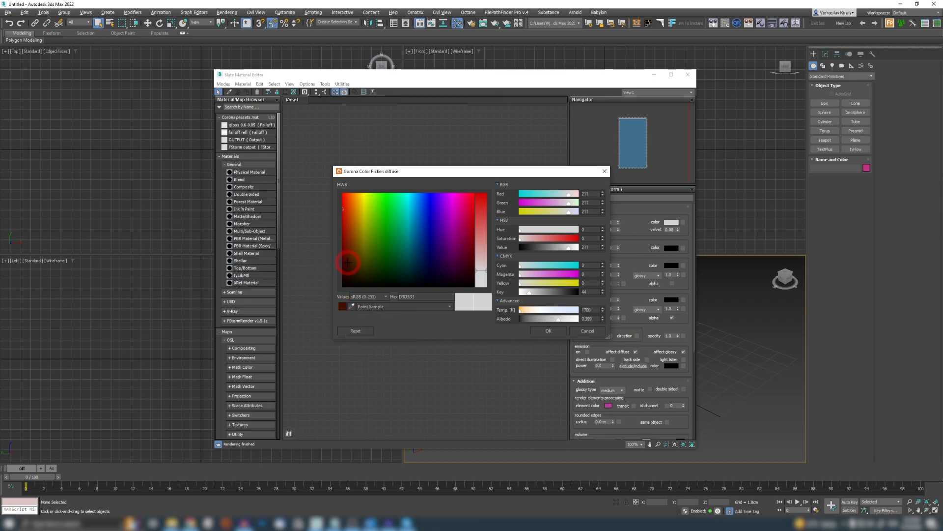
- Sample a dark red and a blue from the Corona spectrum, then a colour from the viewport
left_click(471, 209)
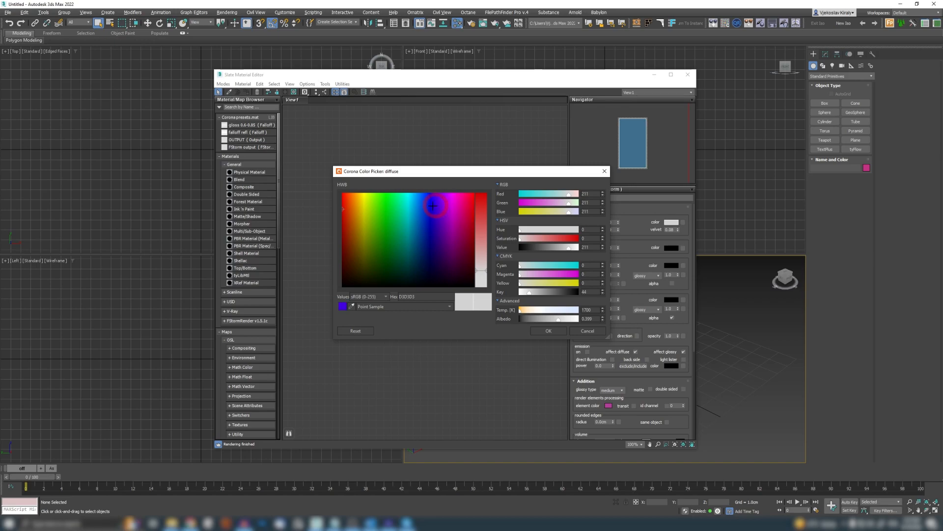
left_click(384, 207)
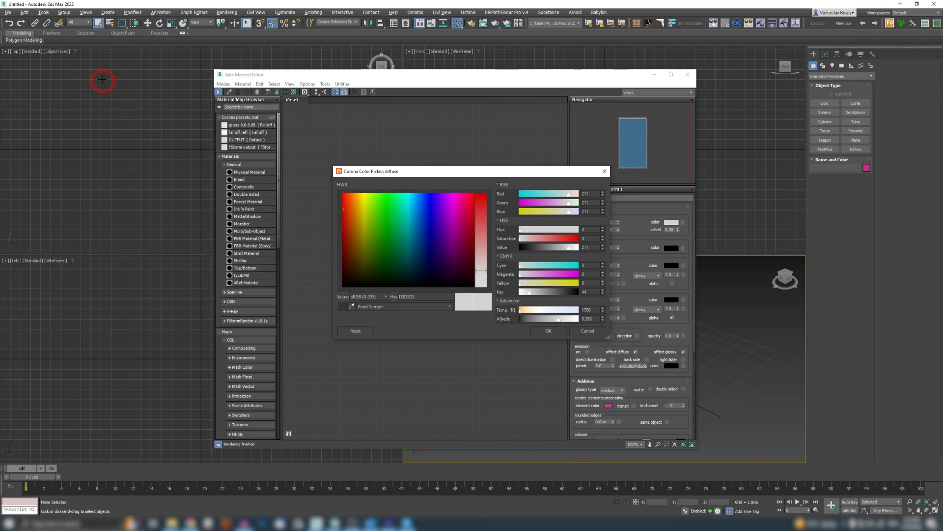
left_click(391, 231)
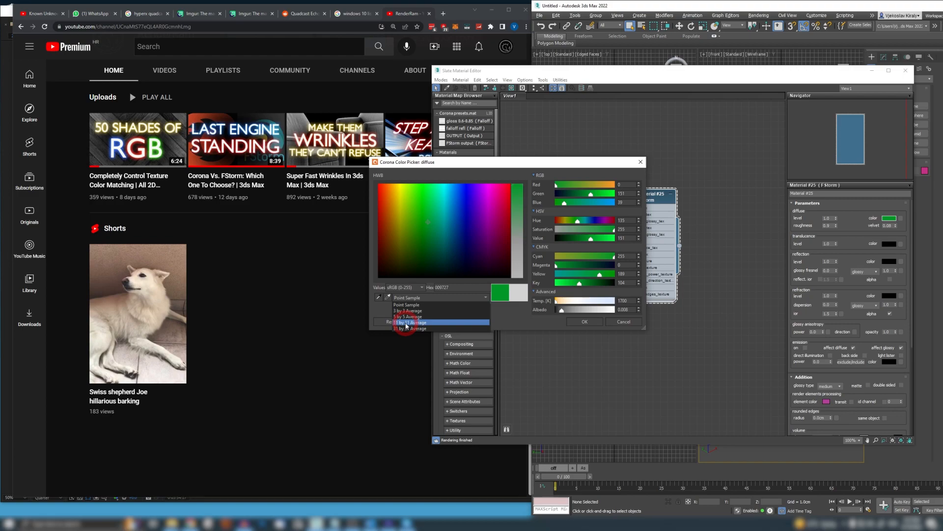
- Average the eyedropper sample over several pixels to pick a green from the screen
left_click(408, 322)
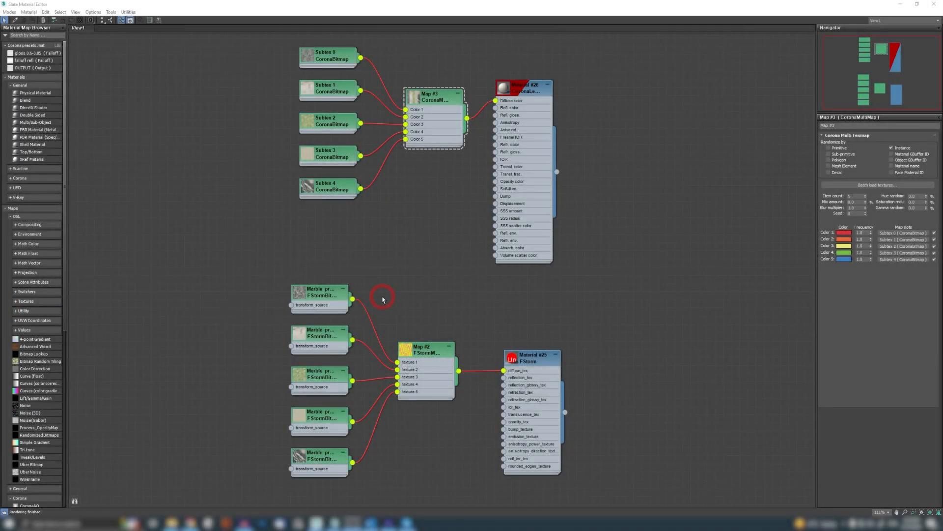
mouse_move(285, 220)
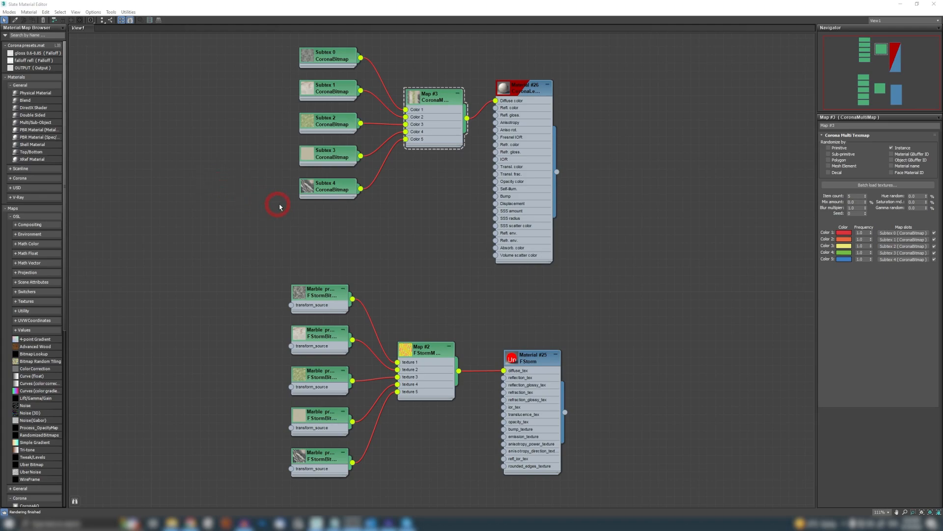
left_click(325, 87)
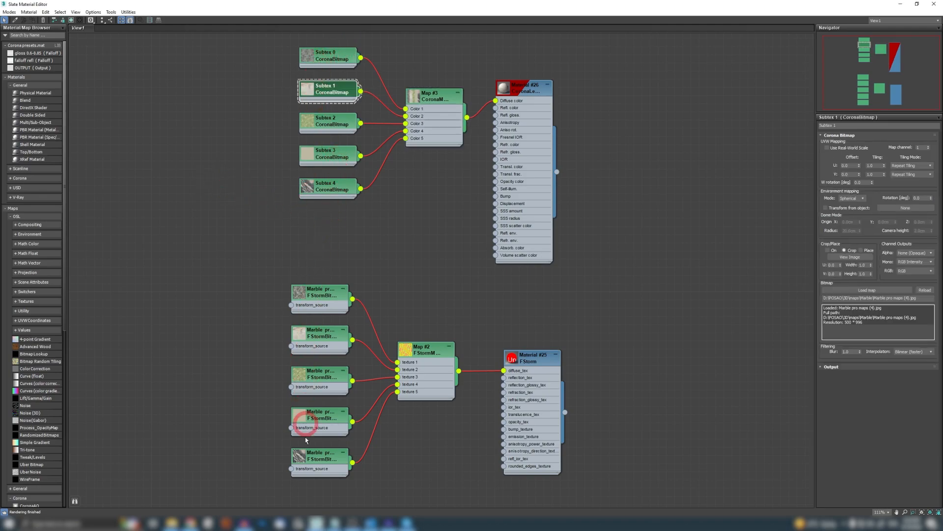
right_click(324, 58)
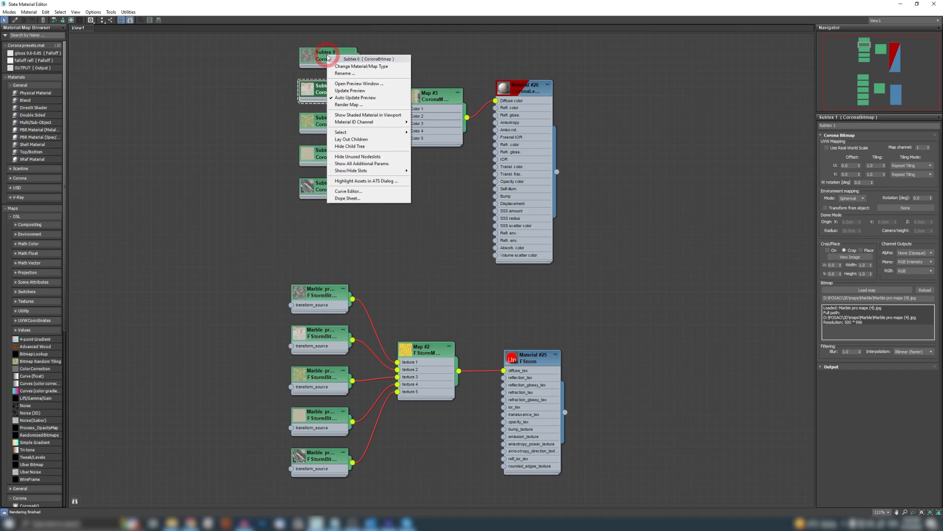
mouse_move(357, 163)
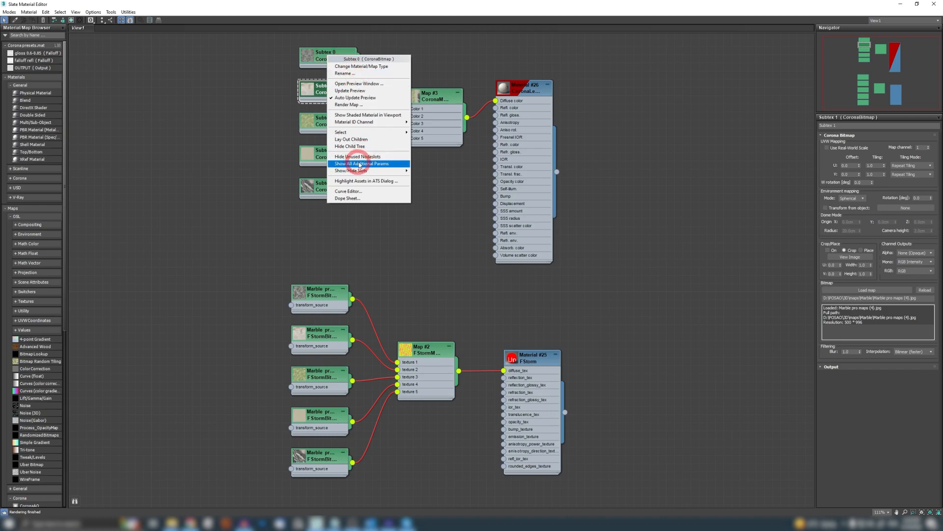
left_click(362, 163)
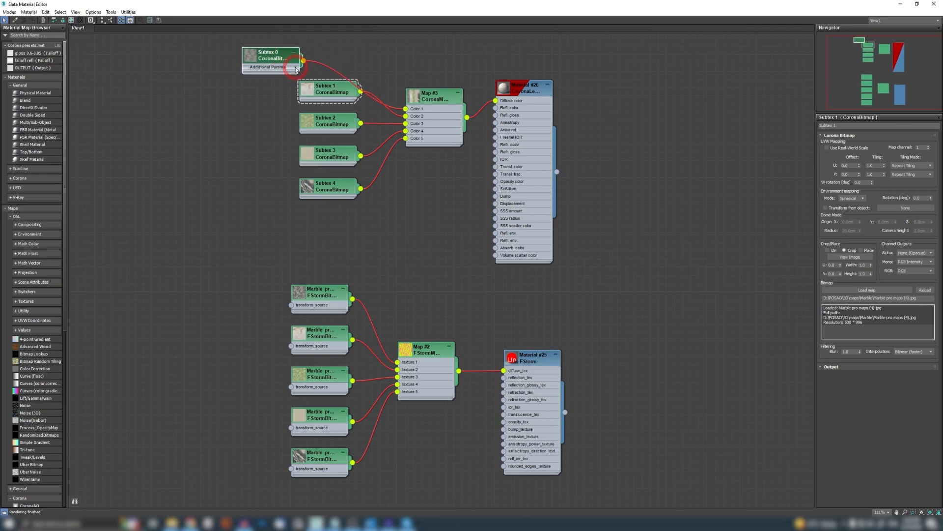
left_click(273, 66)
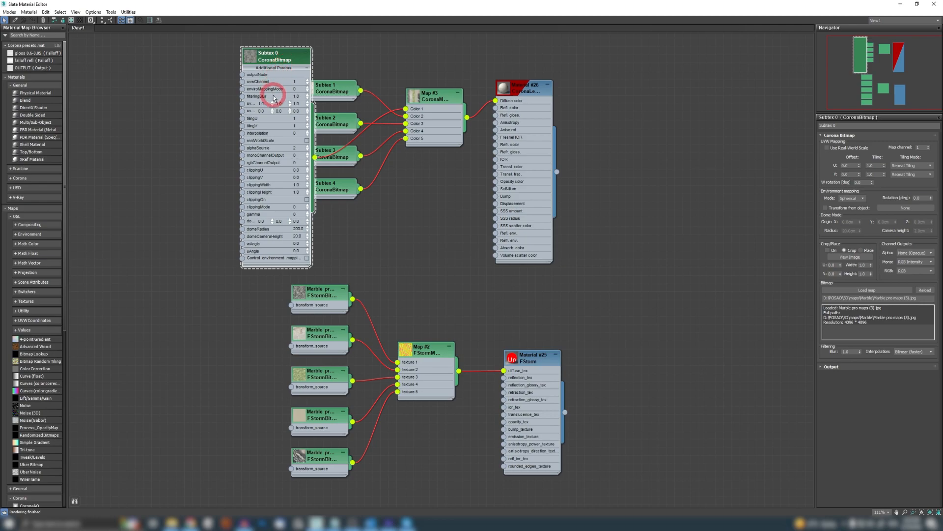
mouse_move(282, 80)
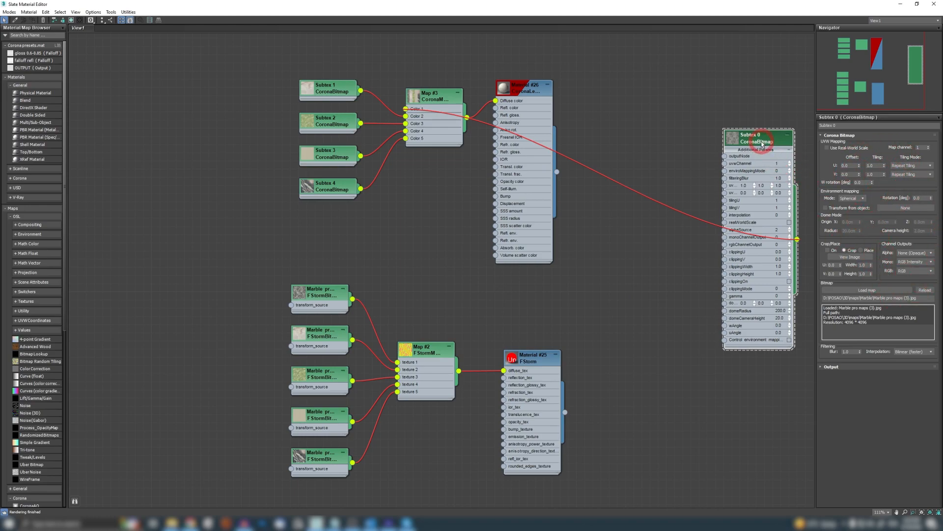
left_click_drag(757, 139, 252, 51)
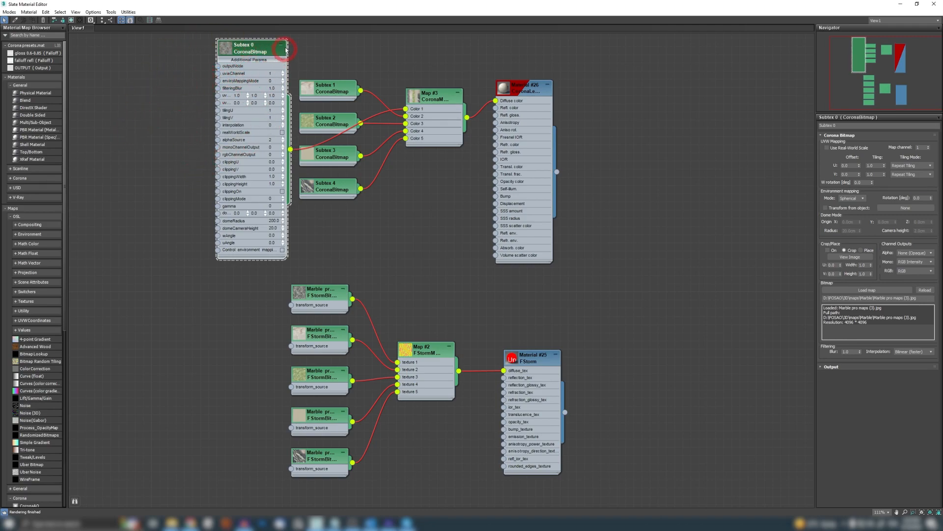
left_click(279, 49)
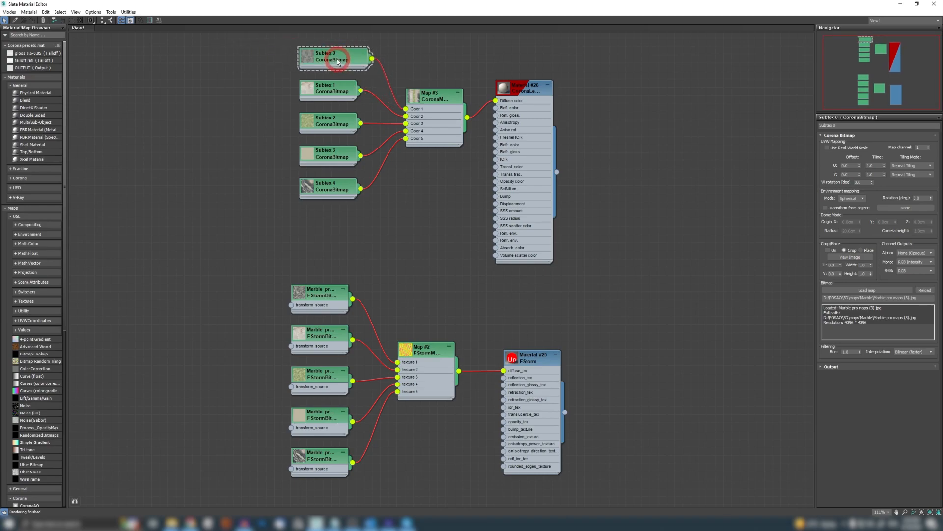
- Bring up the Subtex 0 bitmap node's options to expose its UV tiling slot
right_click(338, 61)
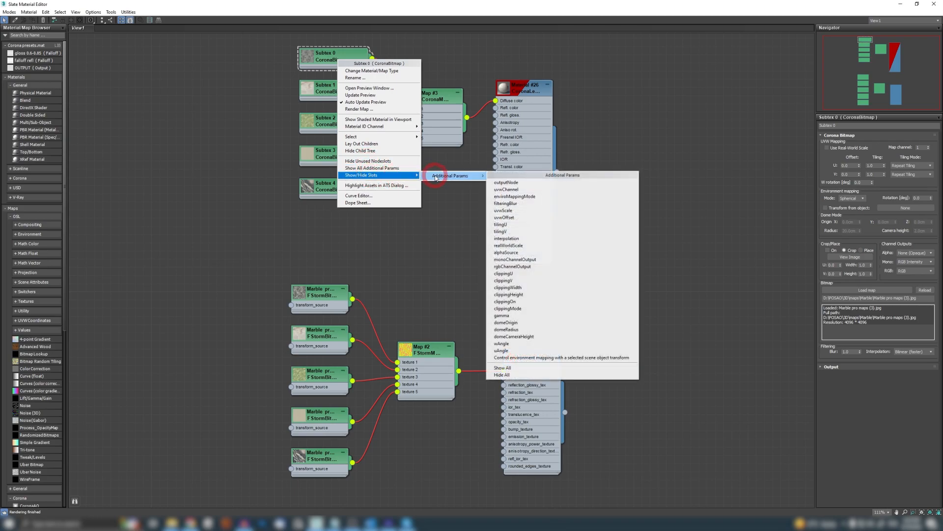
mouse_move(528, 189)
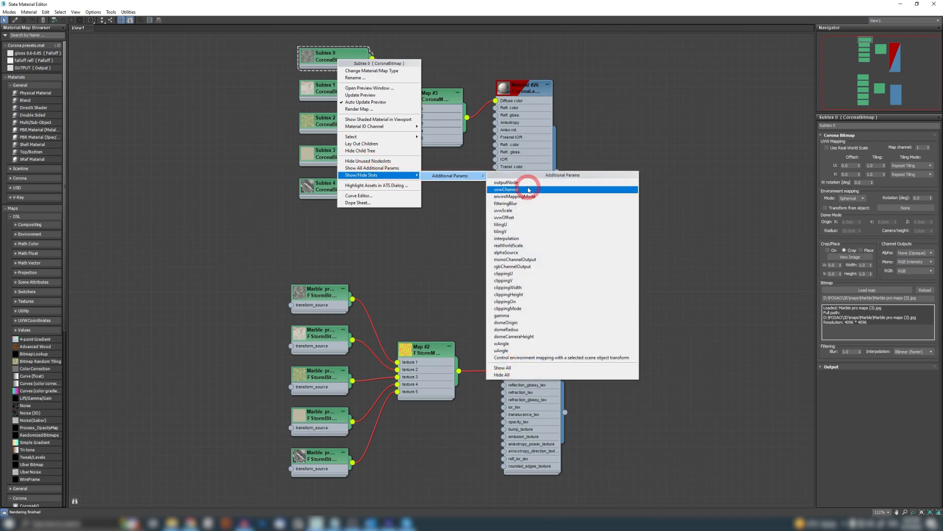
mouse_move(539, 198)
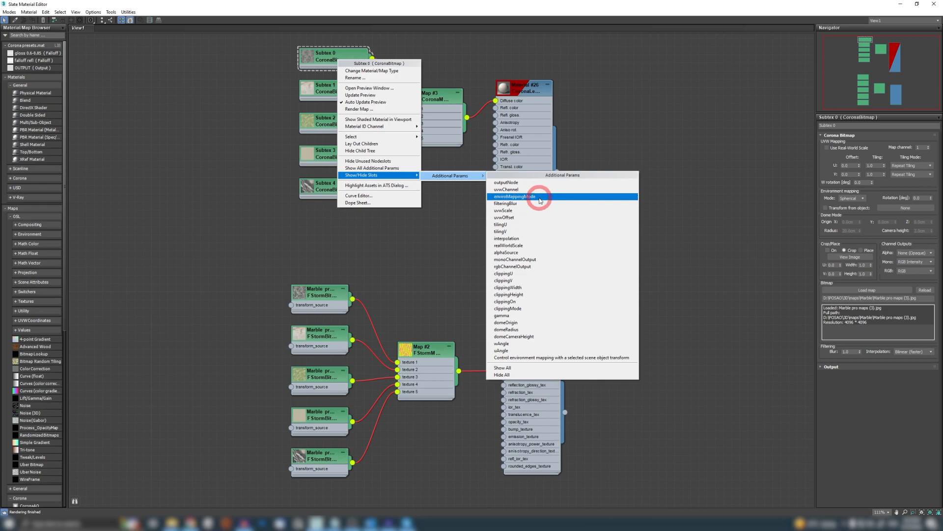
mouse_move(504, 210)
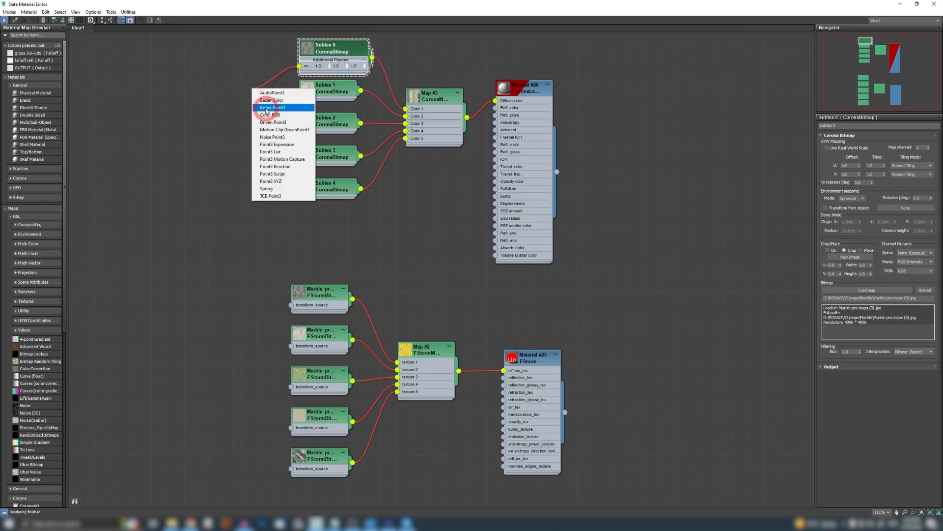
- Attach a Bezier Point3 controller to Subtex 0's tiling, move it left, and show the multi-texture map's parameters
left_click(272, 107)
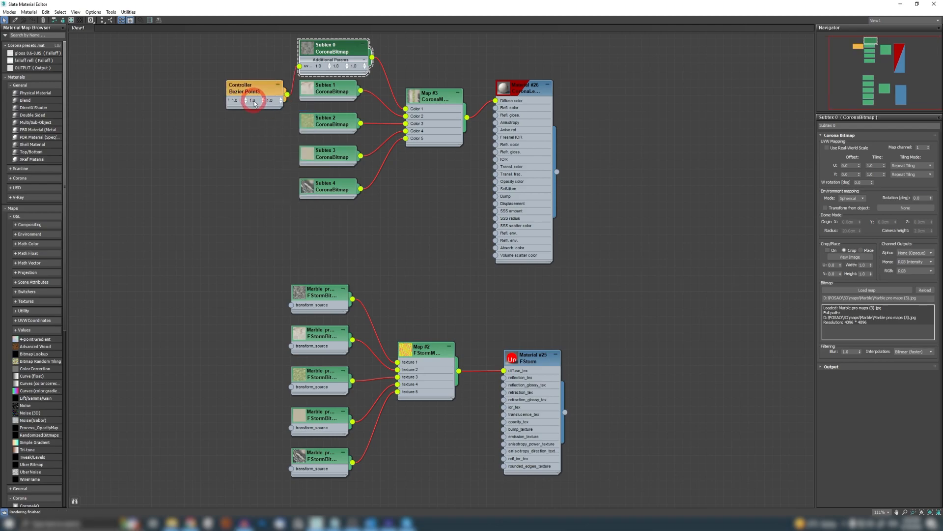
left_click_drag(254, 93, 224, 85)
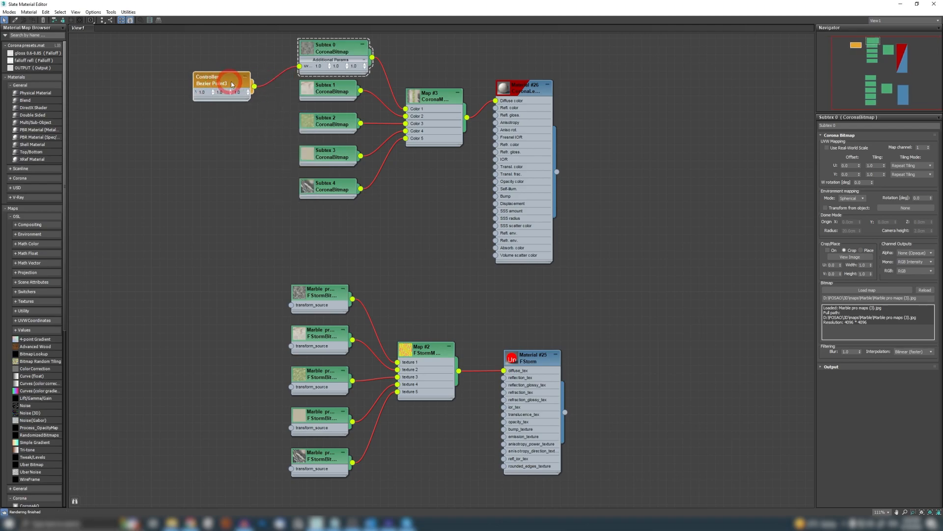
left_click(437, 97)
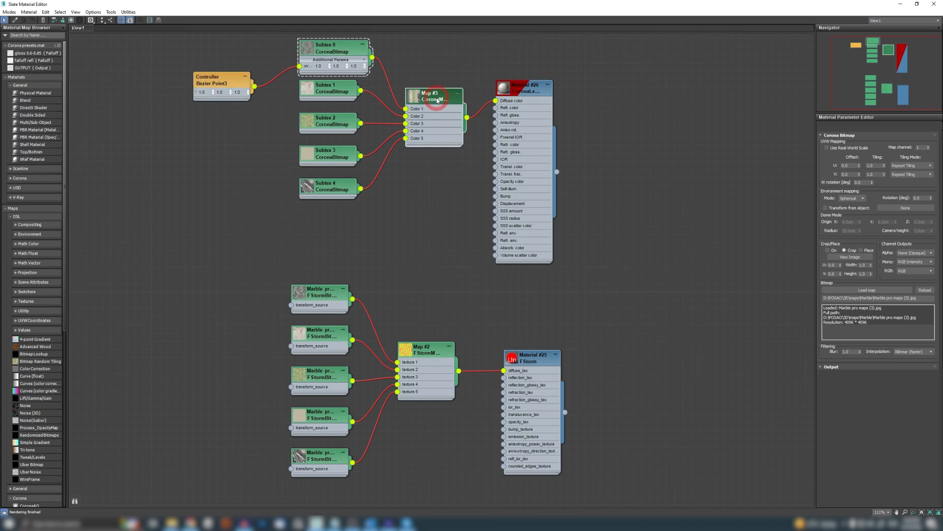
left_click(433, 96)
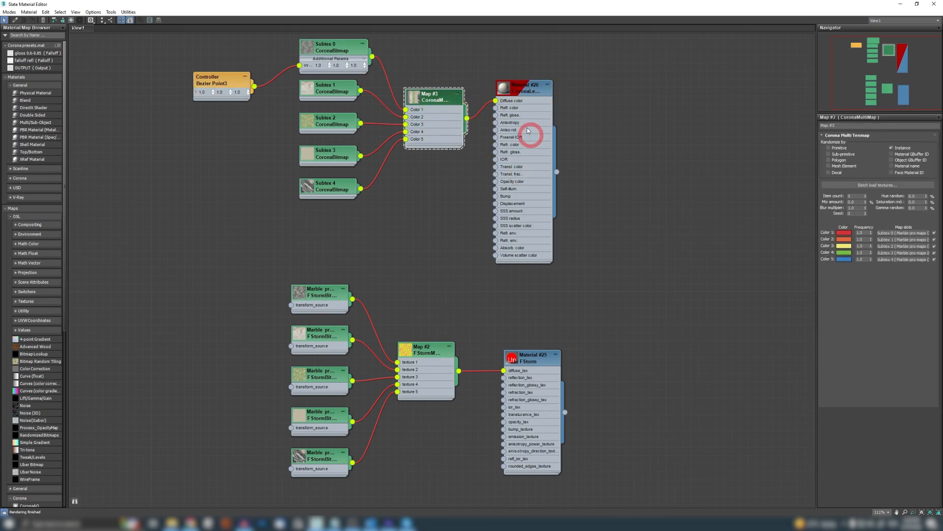
mouse_move(505, 411)
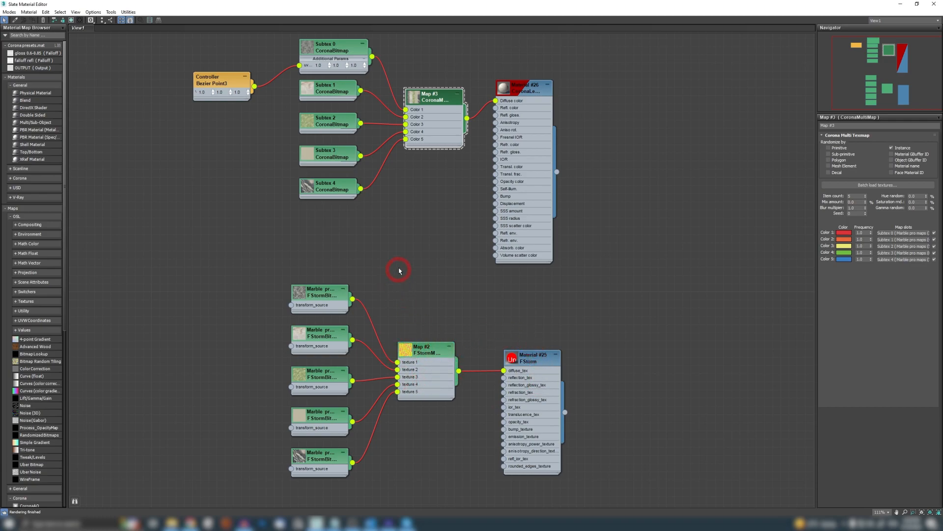
mouse_move(264, 97)
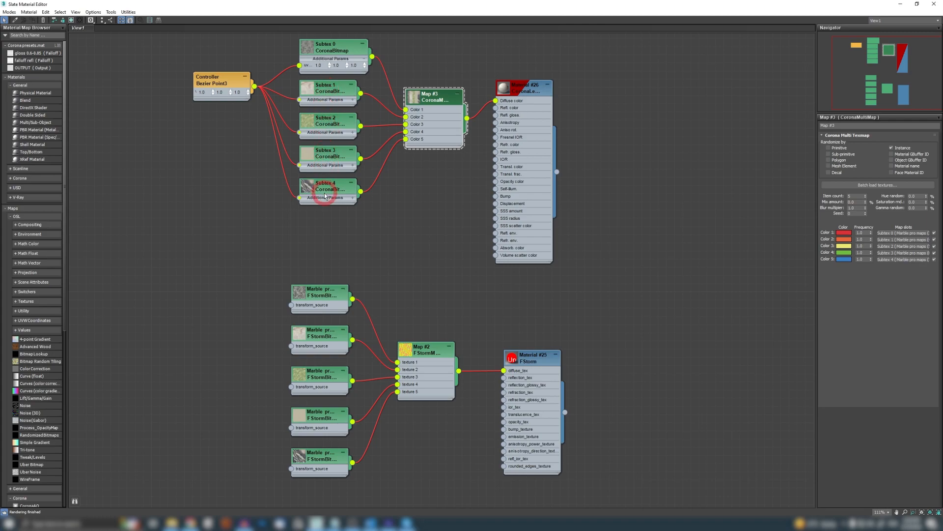
- Set the shared controller's tiling to 0.5 and 2.0, checking Subtex 1 and 3 picked it up
left_click(219, 81)
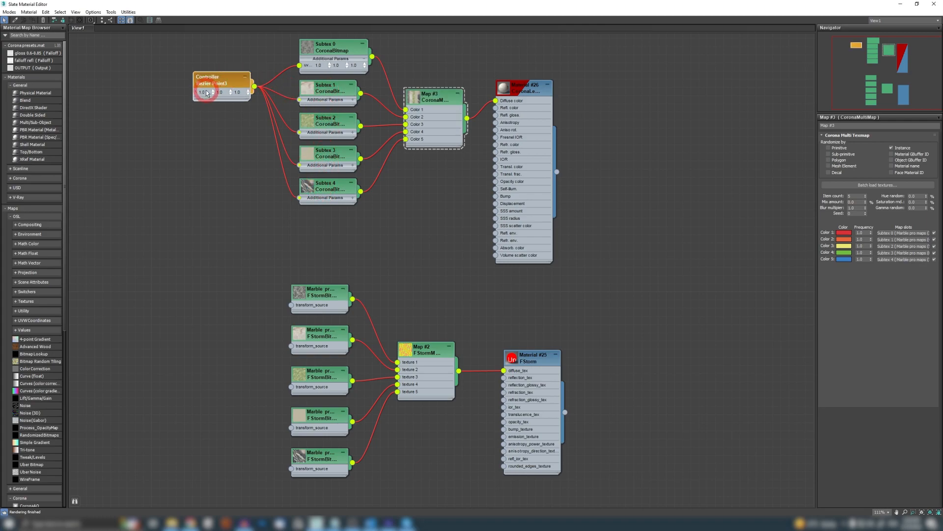
scroll("down", 3)
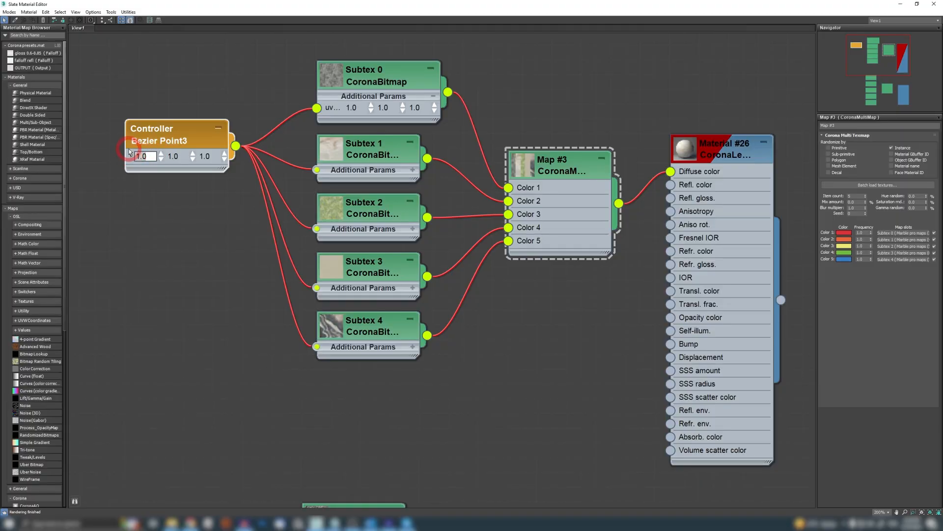
type("0.5")
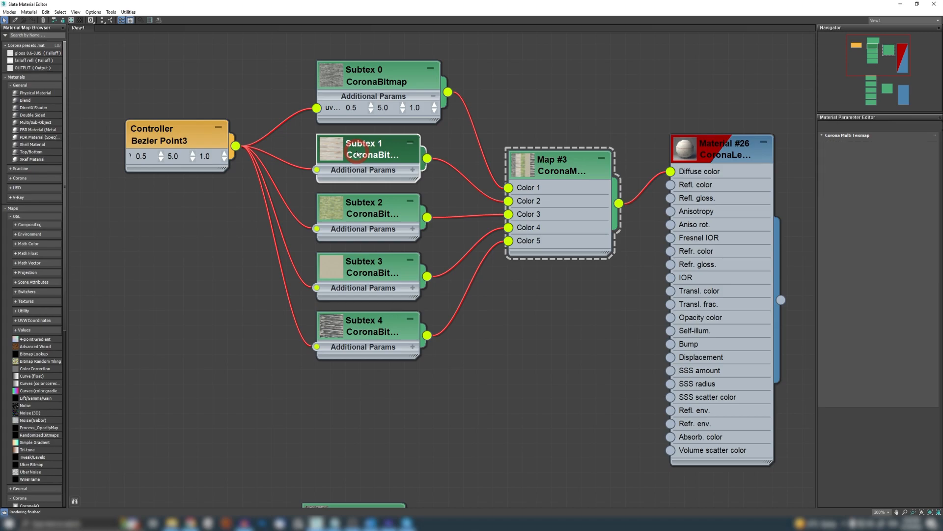
left_click(366, 155)
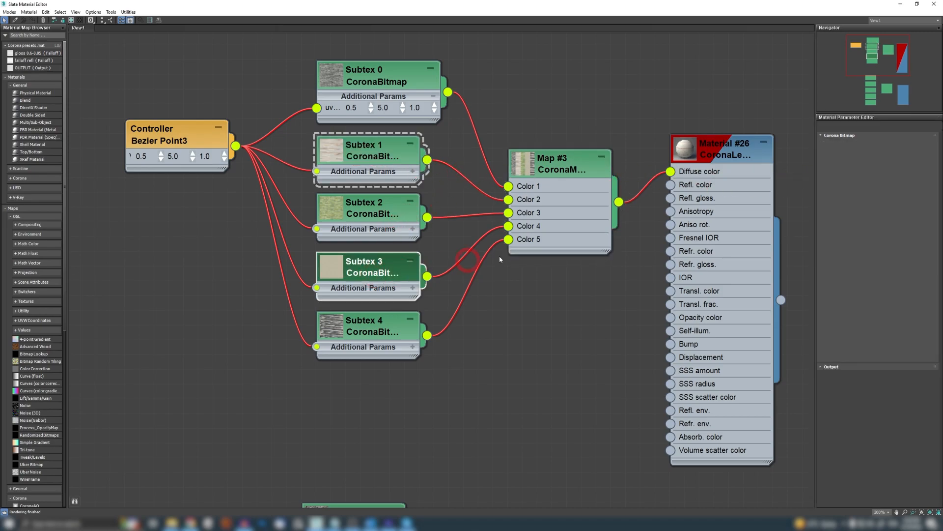
left_click(367, 267)
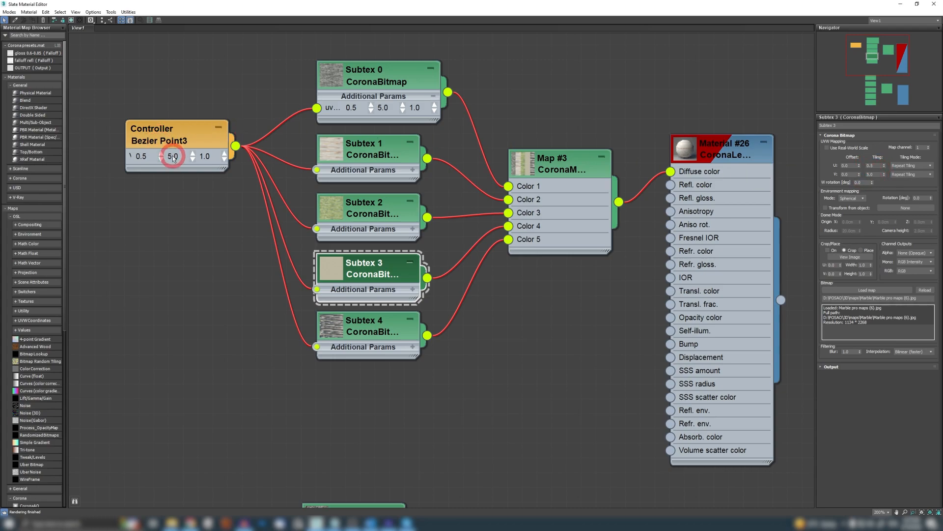
type("2.0")
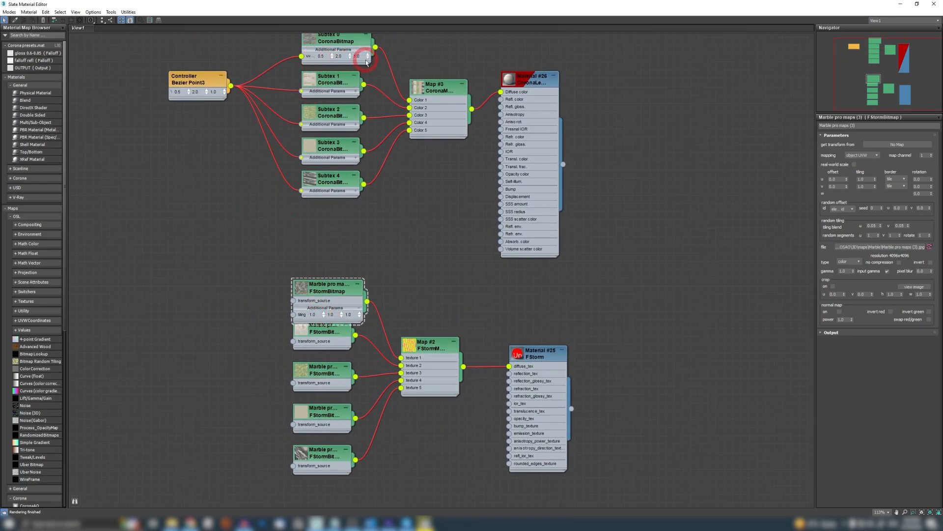
- Show the Marble FStorm bitmap's tiling slot and move that node left of the other Marble nodes
right_click(325, 295)
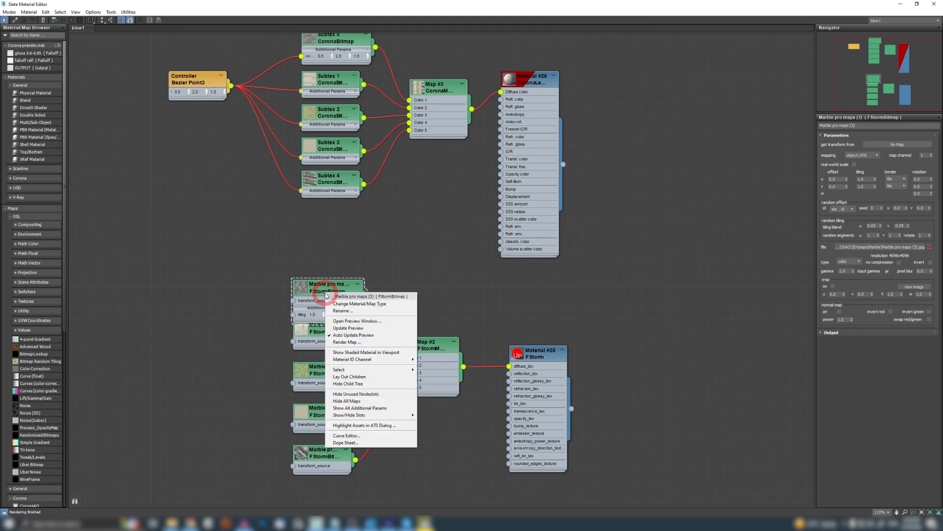
mouse_move(189, 112)
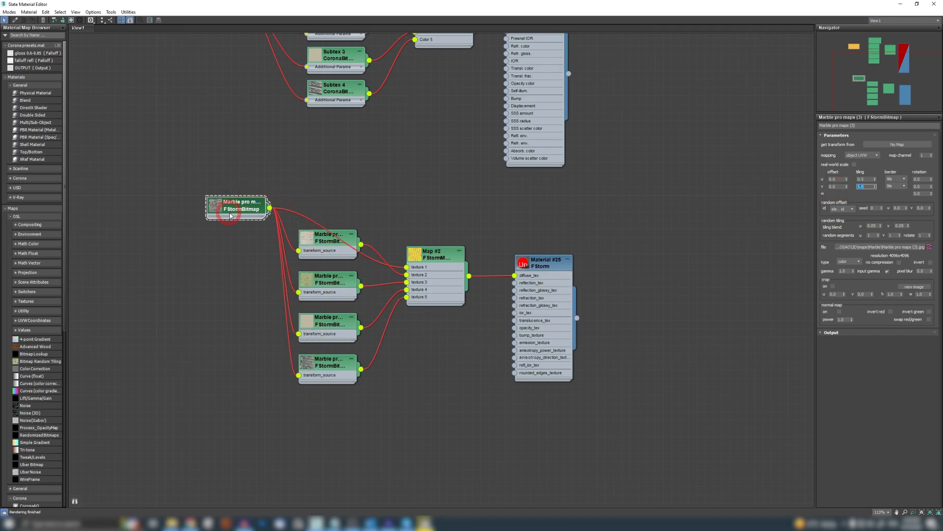
left_click_drag(237, 208, 212, 192)
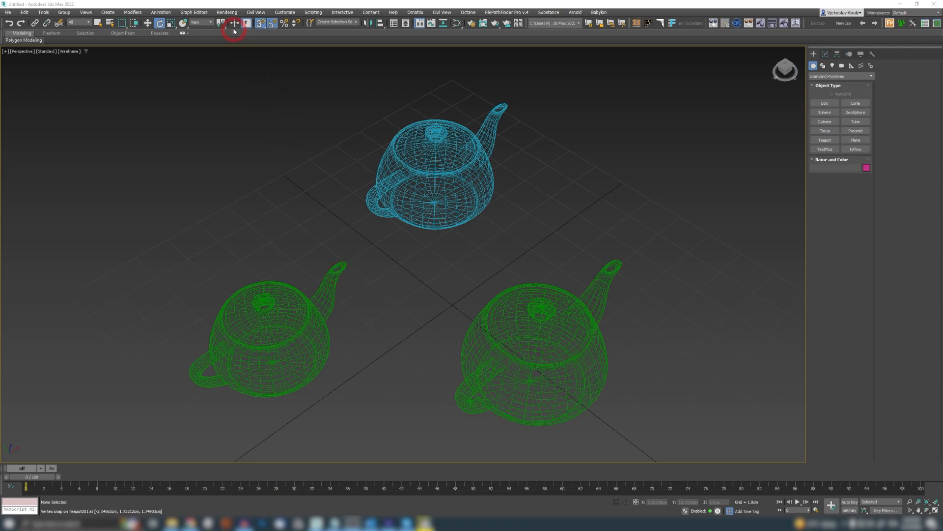
- Switch to Select and Rotate and choose the transform-centre mode from the Use Center flyout
left_click(221, 24)
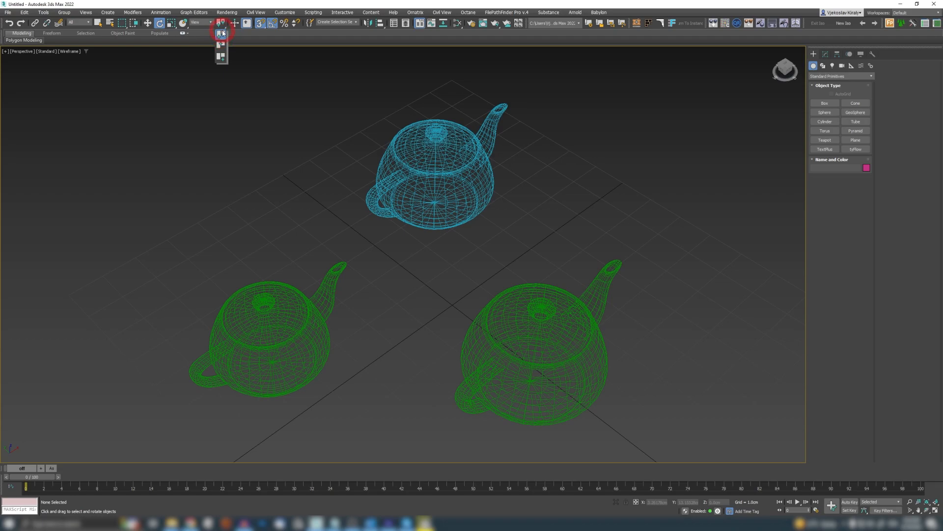
left_click_drag(242, 113, 582, 371)
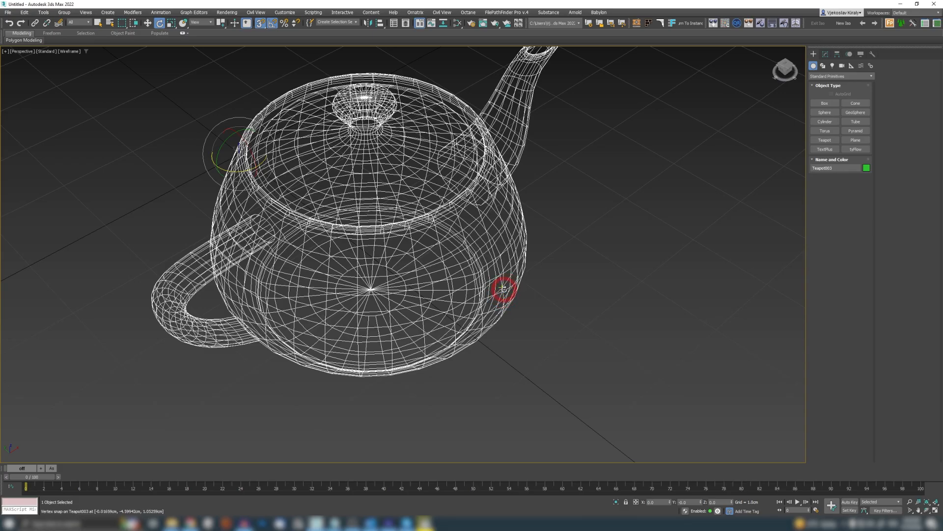
- Snap the teapot's transform centre onto vertices, ending at the spout tip
left_click_drag(504, 289, 501, 277)
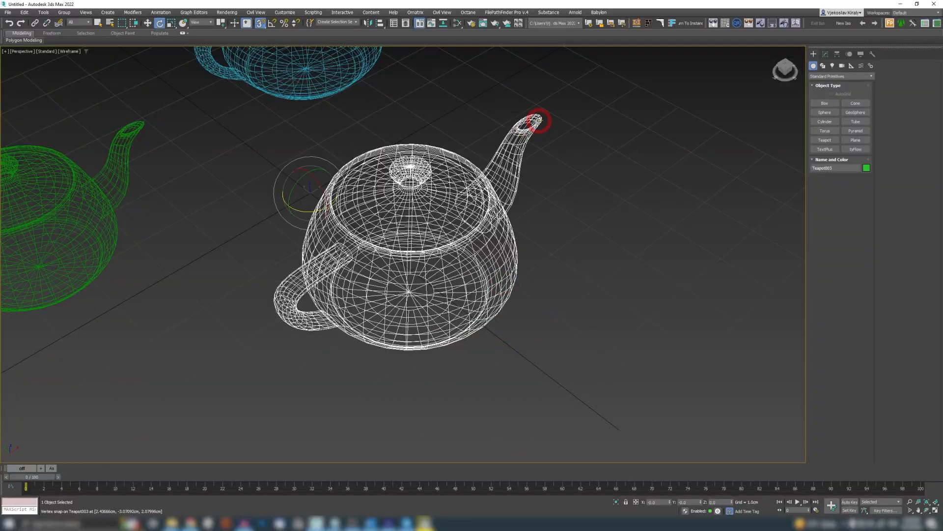
left_click_drag(535, 119, 548, 108)
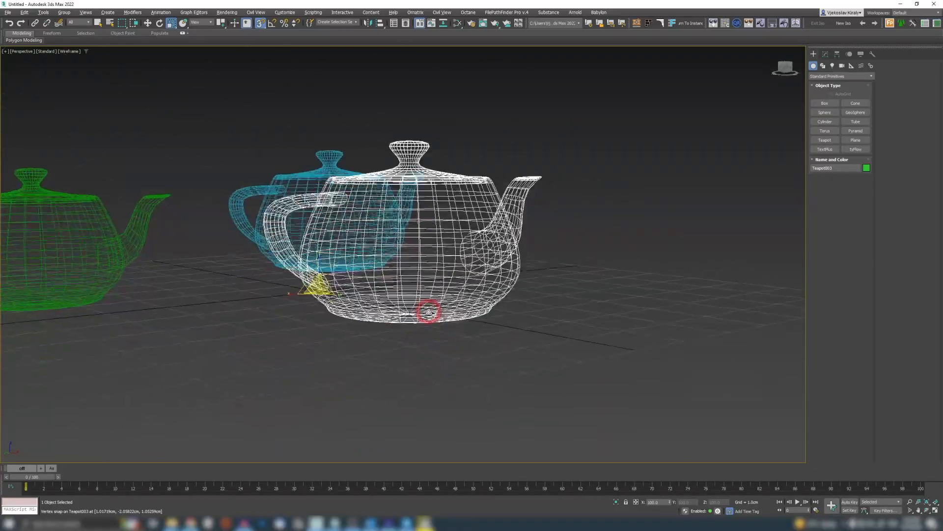
left_click_drag(428, 312, 540, 151)
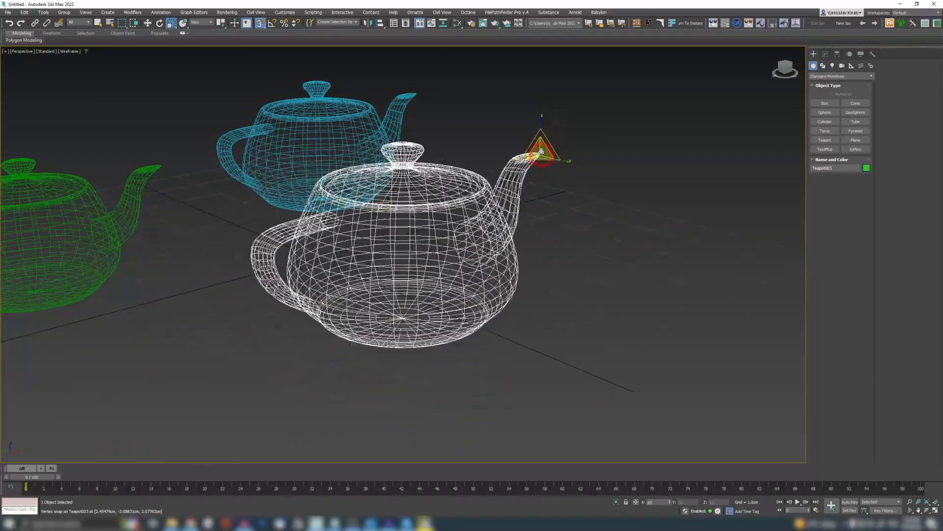